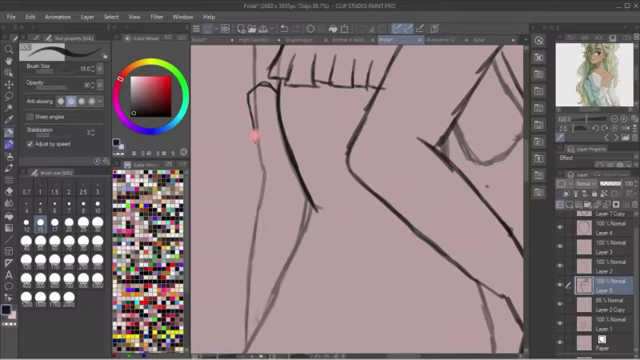
# Sketch the figure's leg outline and the sleeve cuff on the arm.
pyautogui.moveTo(255, 135); pyautogui.dragTo(240, 290)
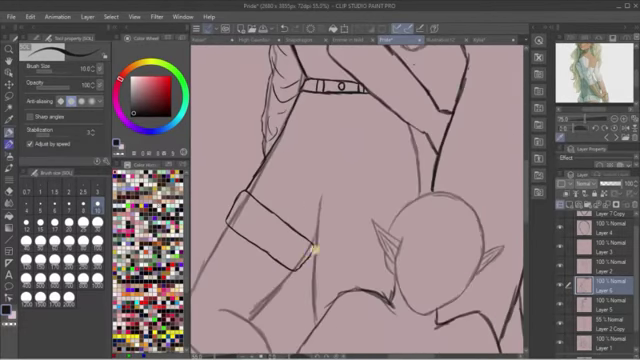
pyautogui.moveTo(311, 248); pyautogui.dragTo(375, 285)
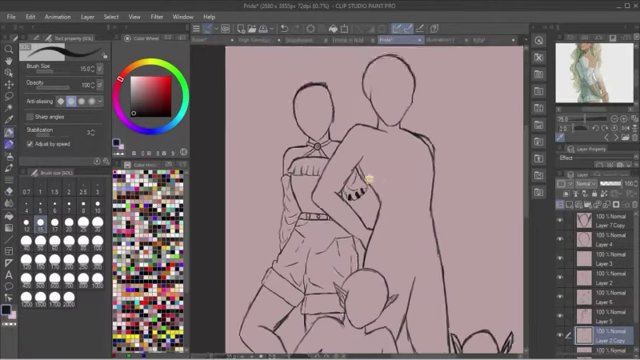
# Zoom out over the canvas to view and sketch the full group of figures.
pyautogui.scroll(-3)
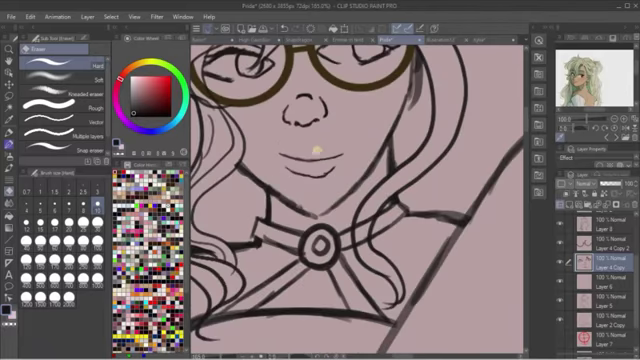
# Pick the Hard eraser to clean up the glasses character's face lines.
pyautogui.click(13, 42)
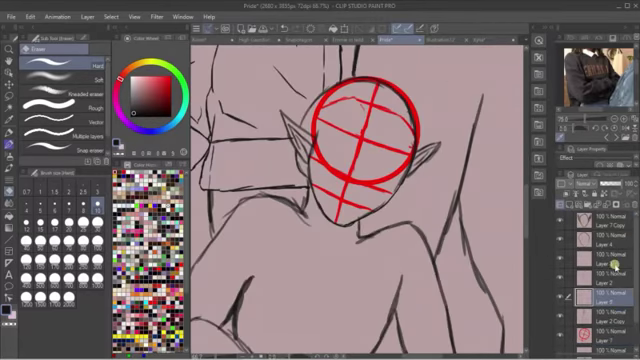
# Add the red head guides, then switch from erasing to inking below the elf's chin.
pyautogui.click(27, 47)
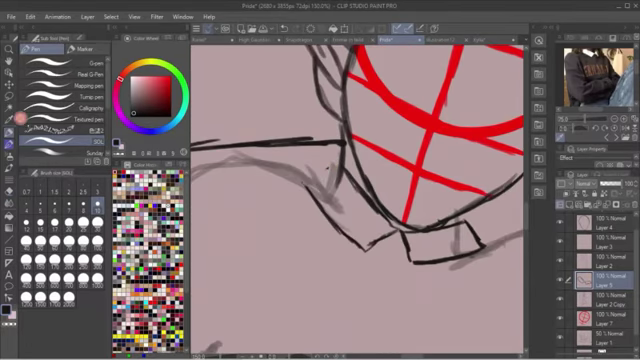
pyautogui.click(290, 165)
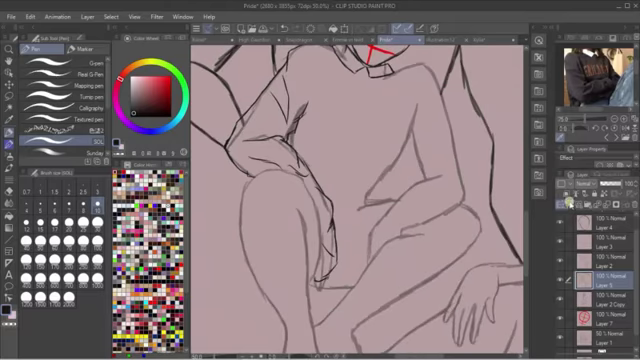
# Sketch the elf's shirt collar, torso folds and the boot-top outlines.
pyautogui.click(280, 255)
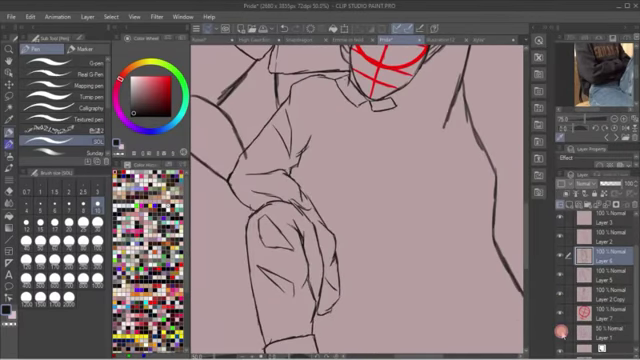
pyautogui.scroll(-3)
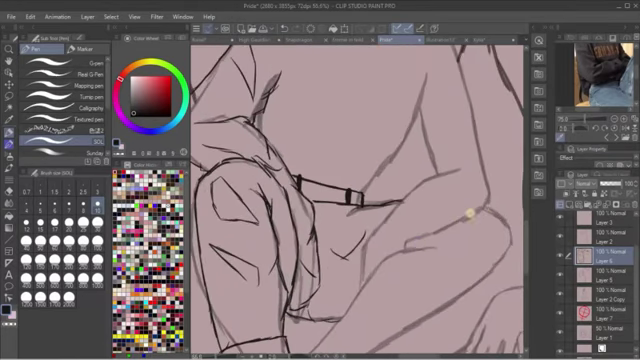
pyautogui.click(475, 235)
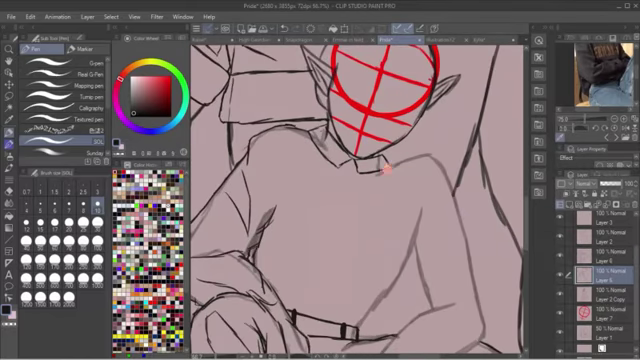
pyautogui.moveTo(388, 172); pyautogui.dragTo(460, 212)
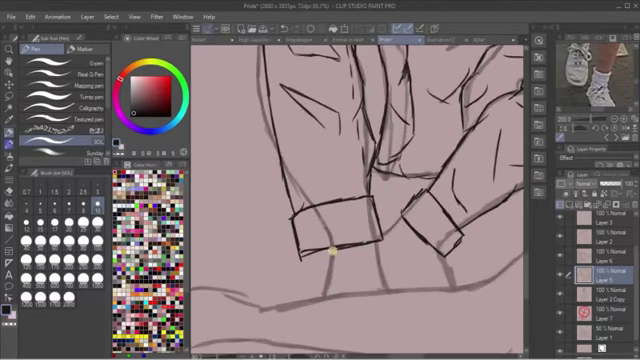
pyautogui.moveTo(330, 245); pyautogui.dragTo(332, 290)
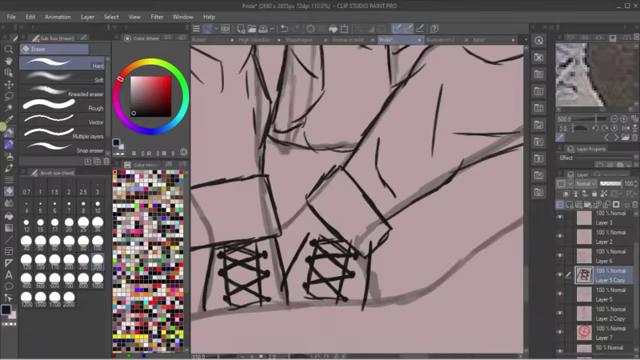
# Erase stray lines around the laced boots with the Hard eraser.
pyautogui.click(30, 48)
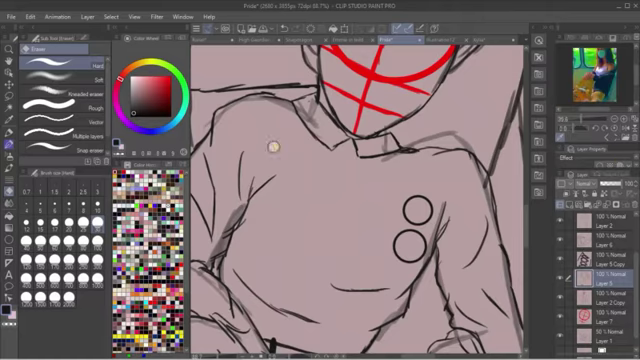
# Return to the pen and letter two slogan words across the shirt's chest.
pyautogui.click(22, 36)
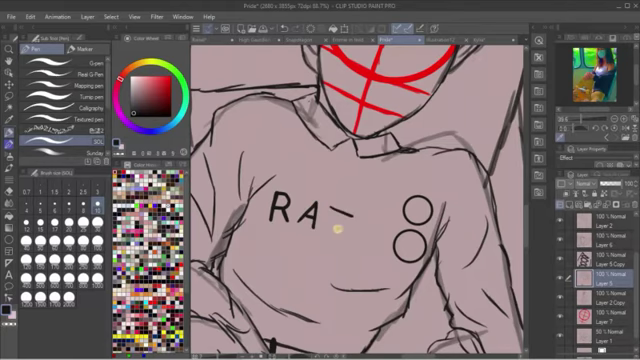
pyautogui.moveTo(340, 225); pyautogui.dragTo(355, 230)
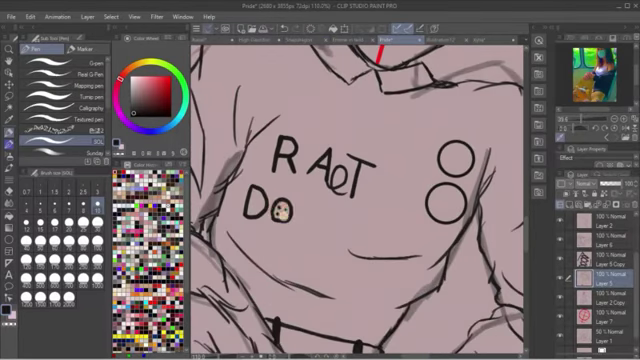
pyautogui.moveTo(290, 210); pyautogui.dragTo(390, 220)
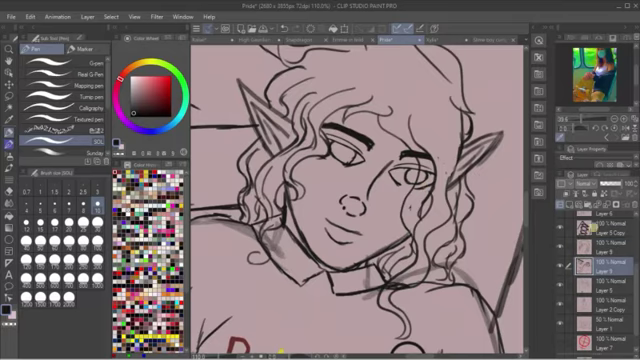
# Select the G-pen to add eyelid, brow, nose, mouth and curl details.
pyautogui.click(13, 32)
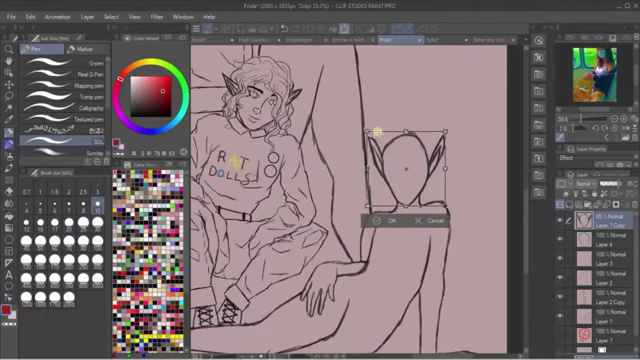
# Scale the copied head outline into place and draw hair strands on the elf's head.
pyautogui.click(389, 223)
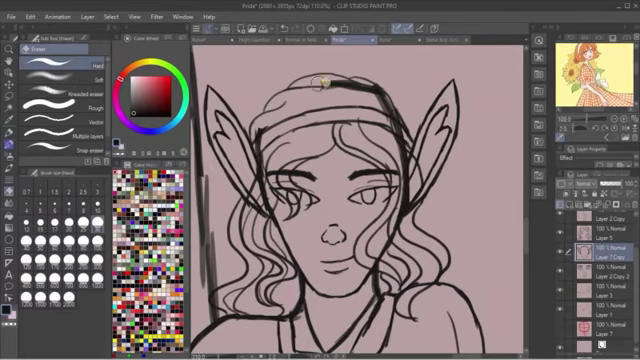
pyautogui.moveTo(325, 75); pyautogui.dragTo(410, 195)
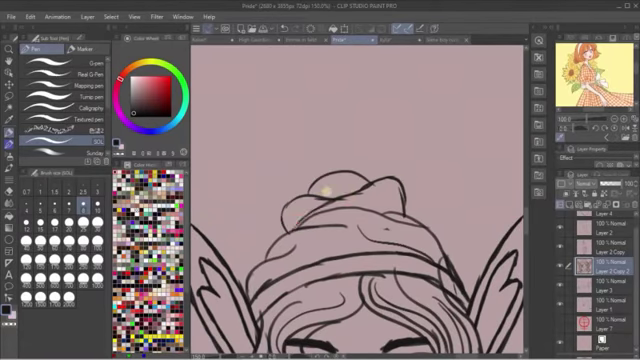
pyautogui.moveTo(310, 195); pyautogui.dragTo(380, 180)
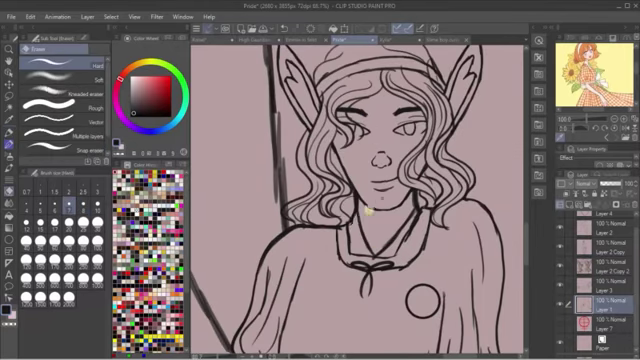
# Create a new layer for the red circle-and-cross head guide.
pyautogui.click(30, 30)
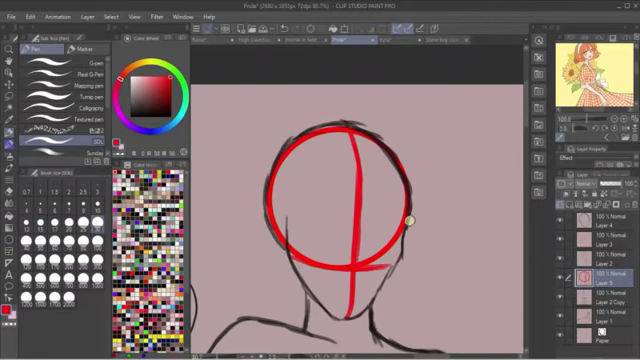
# Draw the masked character's eyes and mask shape in black under the red guides.
pyautogui.moveTo(285, 215); pyautogui.dragTo(405, 212)
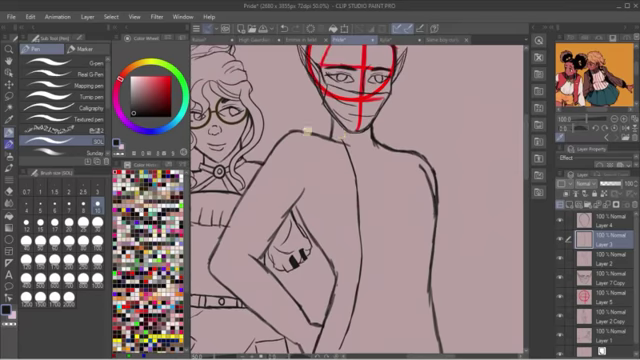
# Sketch the jacket outline with lapels, pocket and buttons on Layer 3.
pyautogui.moveTo(320, 122); pyautogui.dragTo(255, 160)
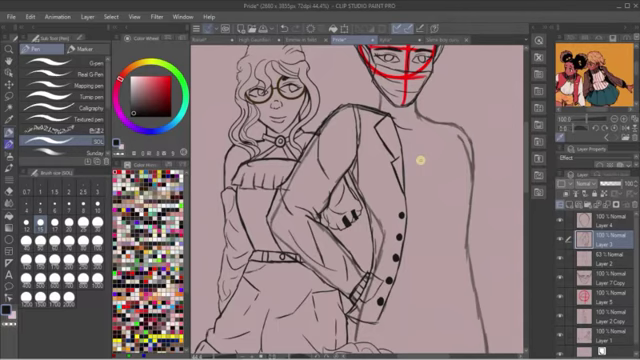
# Trace the jacket's front edges and buttons with a thicker pen stroke.
pyautogui.moveTo(410, 110); pyautogui.dragTo(441, 263)
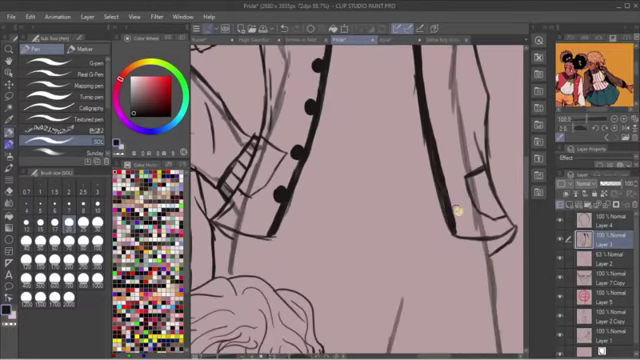
# Ink the lapel edges and fill the lapel and hem trim solid black.
pyautogui.moveTo(455, 205); pyautogui.dragTo(480, 230)
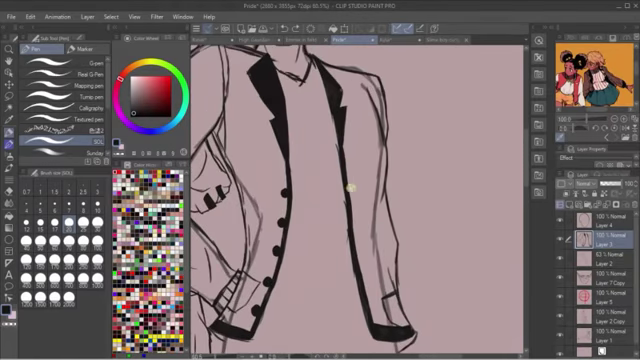
pyautogui.moveTo(347, 185); pyautogui.dragTo(372, 305)
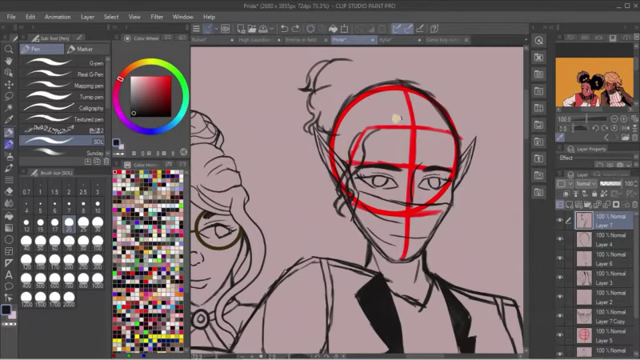
# Clean up the face and hair-bun lines after removing the red head guides.
pyautogui.moveTo(389, 117); pyautogui.dragTo(447, 187)
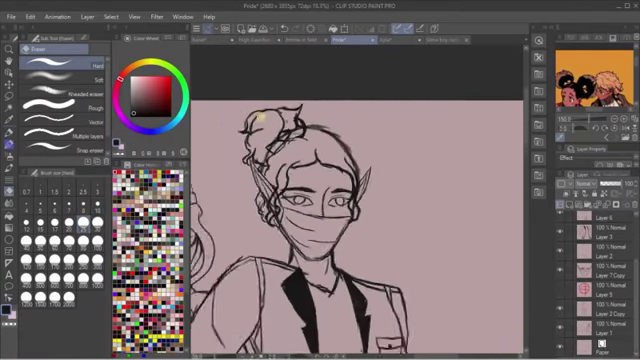
pyautogui.click(22, 17)
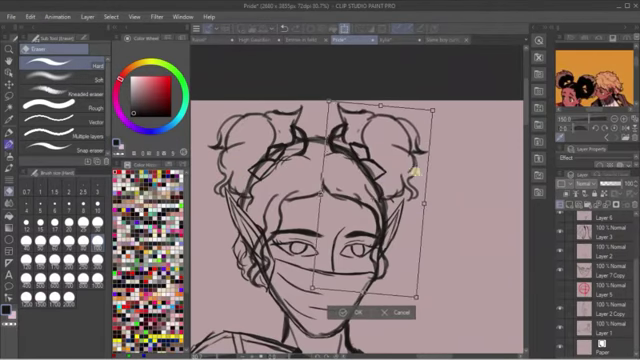
# Free Transform the right side of the head so face and hair buns align.
pyautogui.click(346, 313)
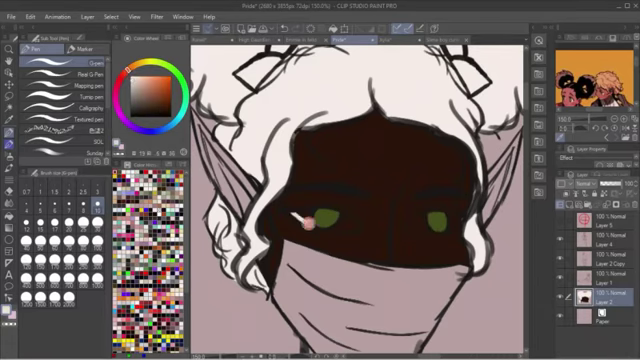
# Paint green into the elf's eye area above the mask.
pyautogui.click(305, 215)
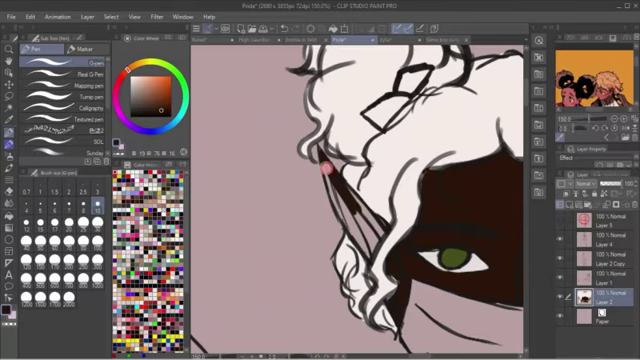
# Fill the pointed ear with dark skin tone on Layer 2.
pyautogui.moveTo(322, 166); pyautogui.dragTo(385, 235)
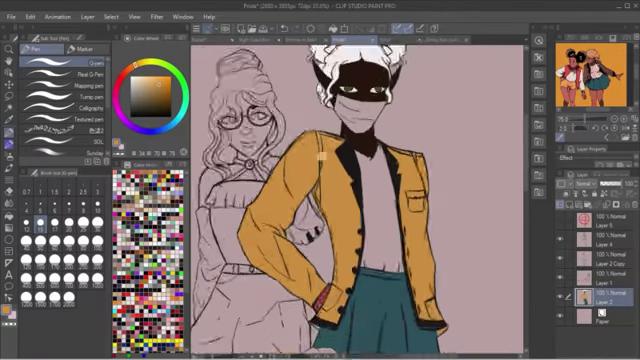
# Fill the jacket mustard yellow, shirt pale pink and skirt teal.
pyautogui.scroll(-3)
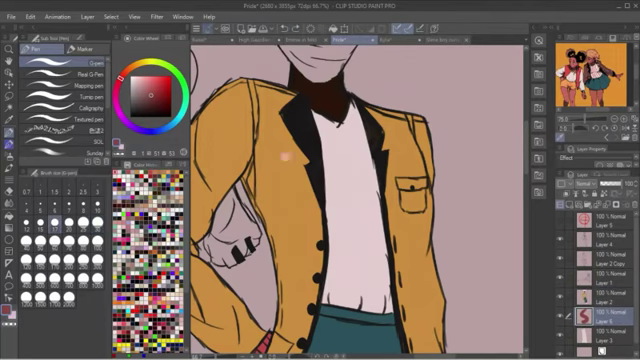
# Draw black jacket buttons and a pocket button on Layer 6.
pyautogui.click(318, 78)
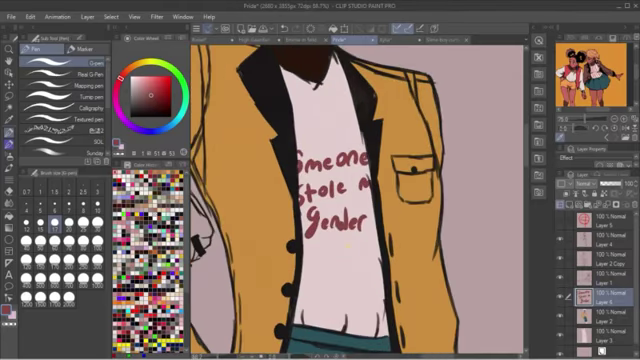
# Add more dark red slogan lettering across the elf's shirt.
pyautogui.click(338, 263)
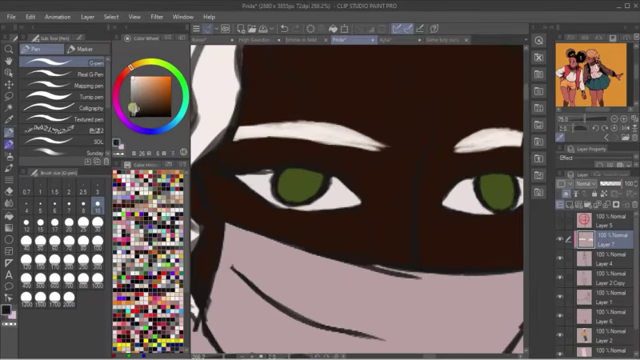
# Paint the elf's eyebrows in near-black above the green eyes.
pyautogui.click(350, 130)
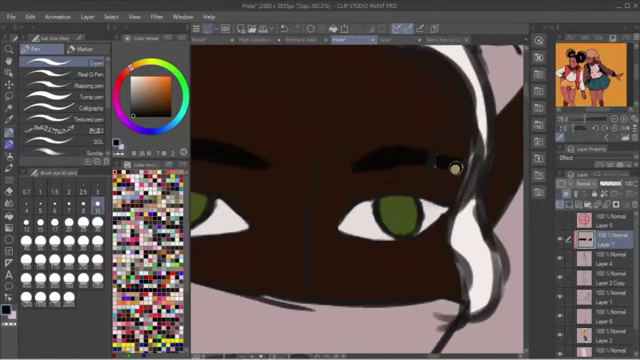
pyautogui.click(12, 32)
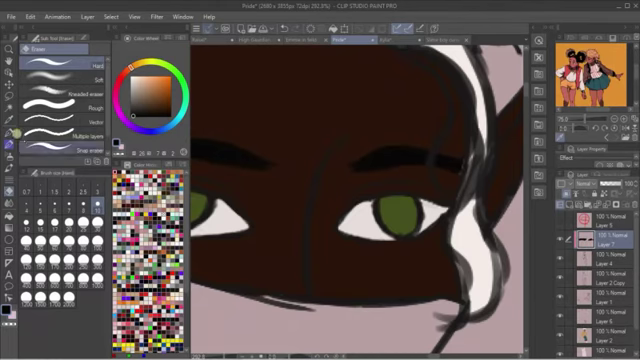